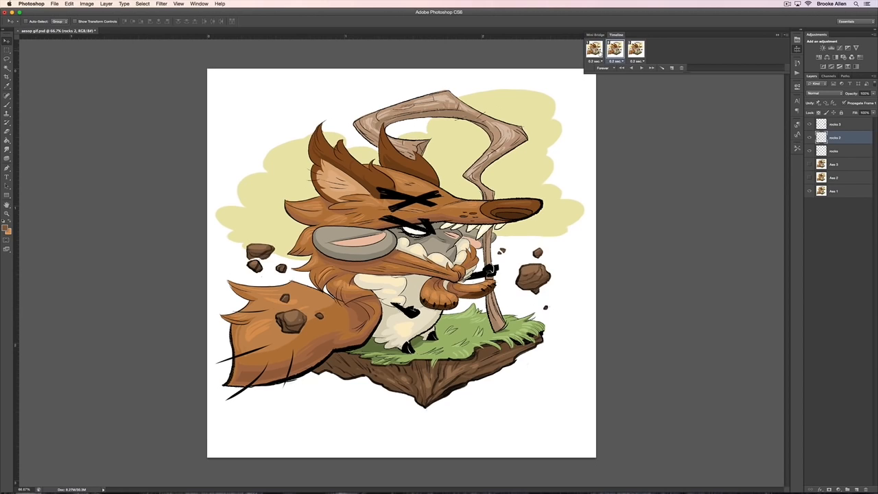
Step: Show only the Aes 3 fox pose and rocks 3 layers on frame 3 of the Timeline
click(834, 179)
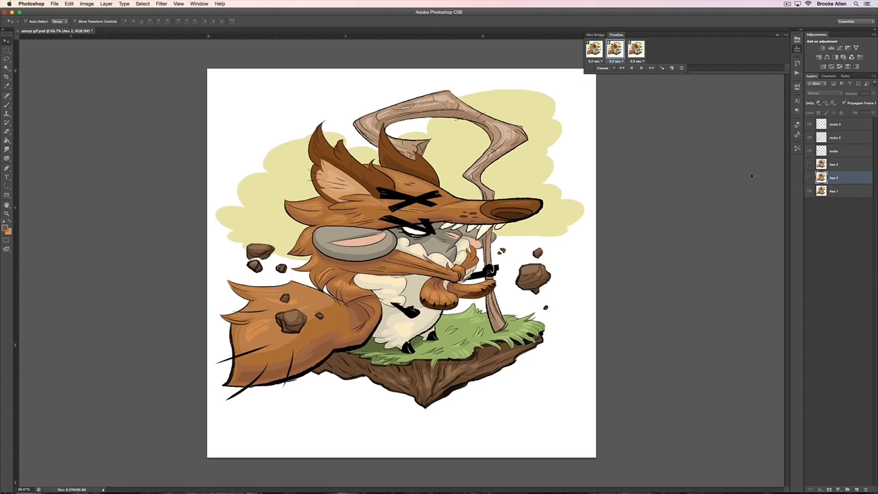
click(593, 50)
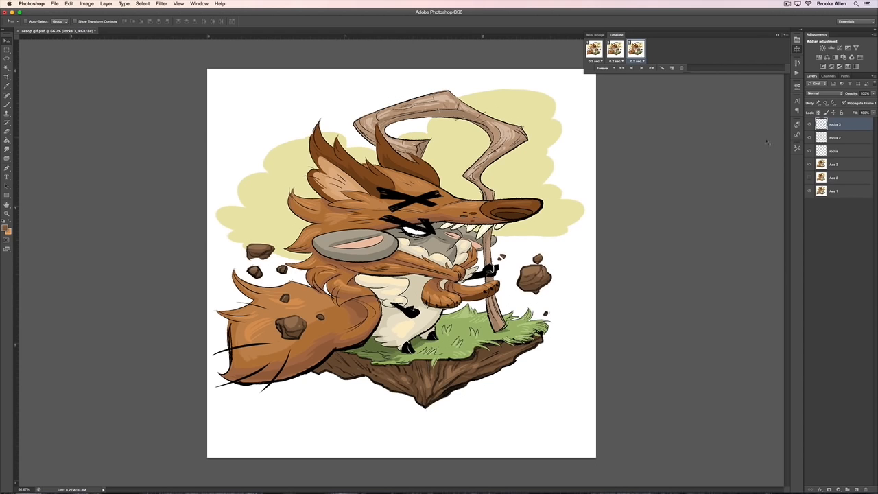
click(840, 149)
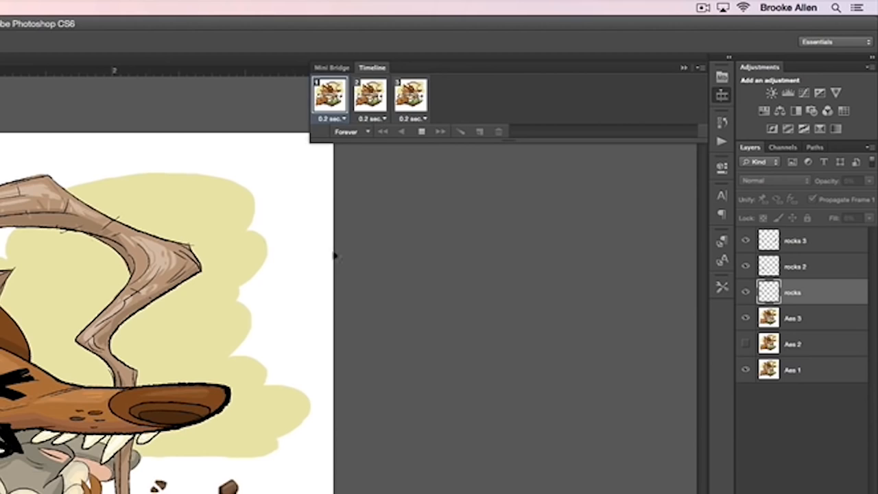
Step: Change the Timeline looping option from Forever to 3 times
click(367, 132)
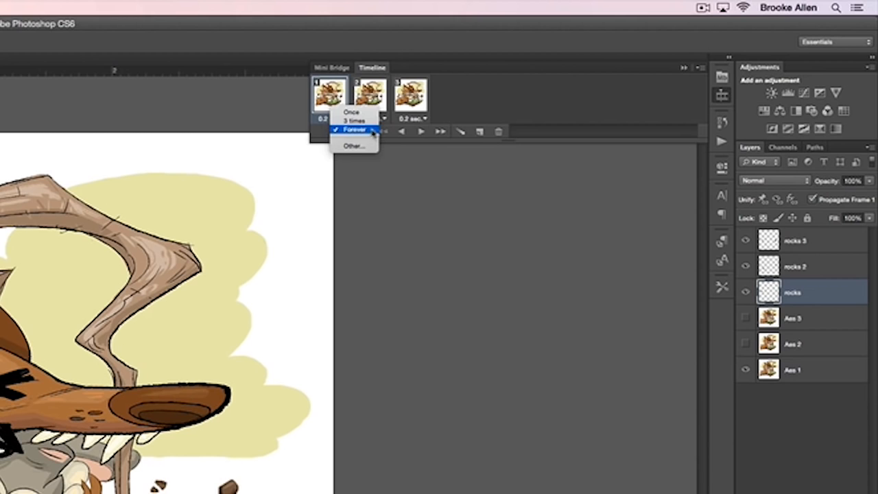
click(354, 129)
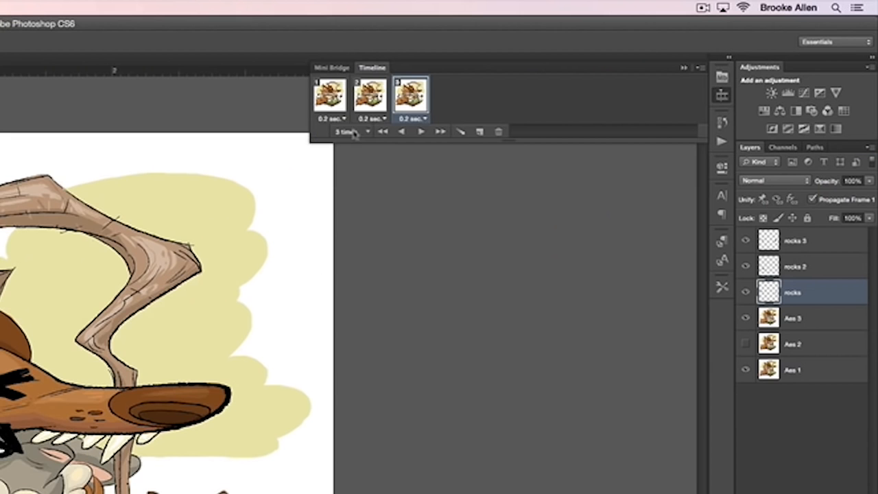
click(345, 131)
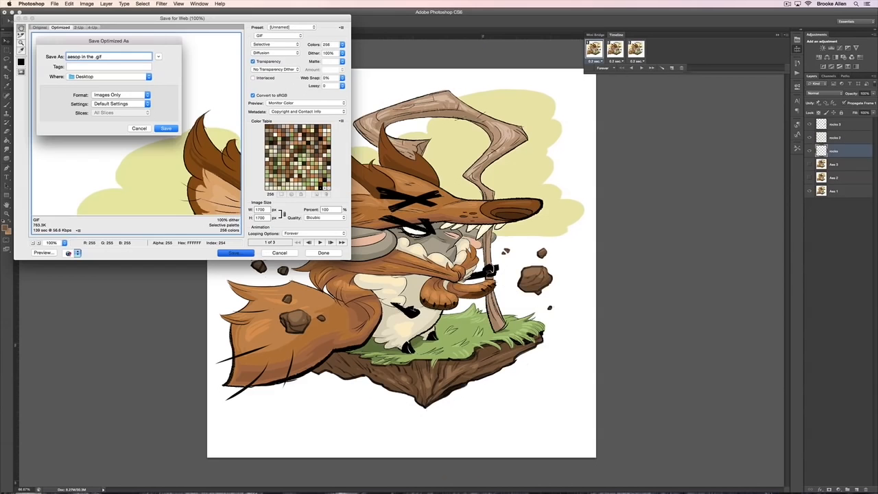
Step: Save the Save for Web export as 'away in the wind.gif' to the Desktop
text(wind)
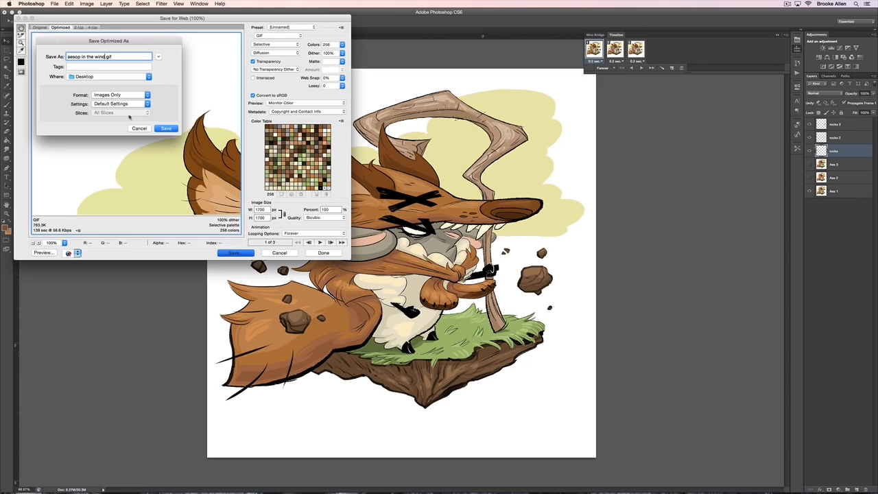
click(30, 4)
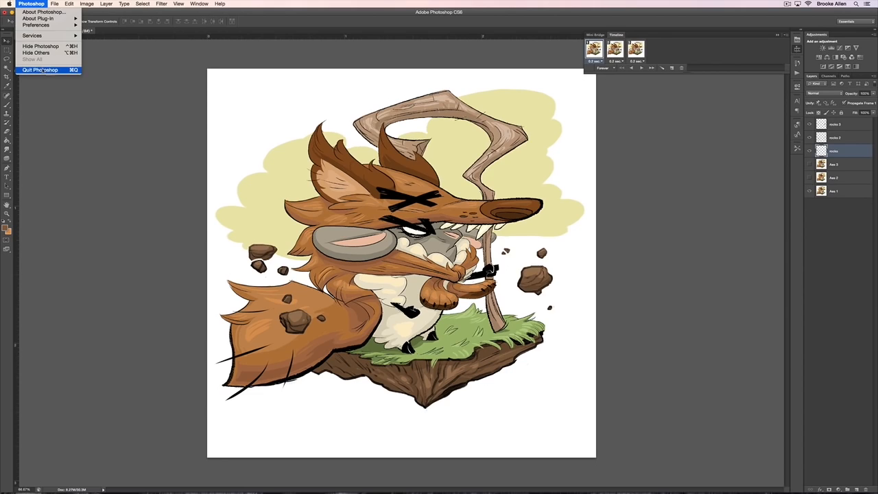